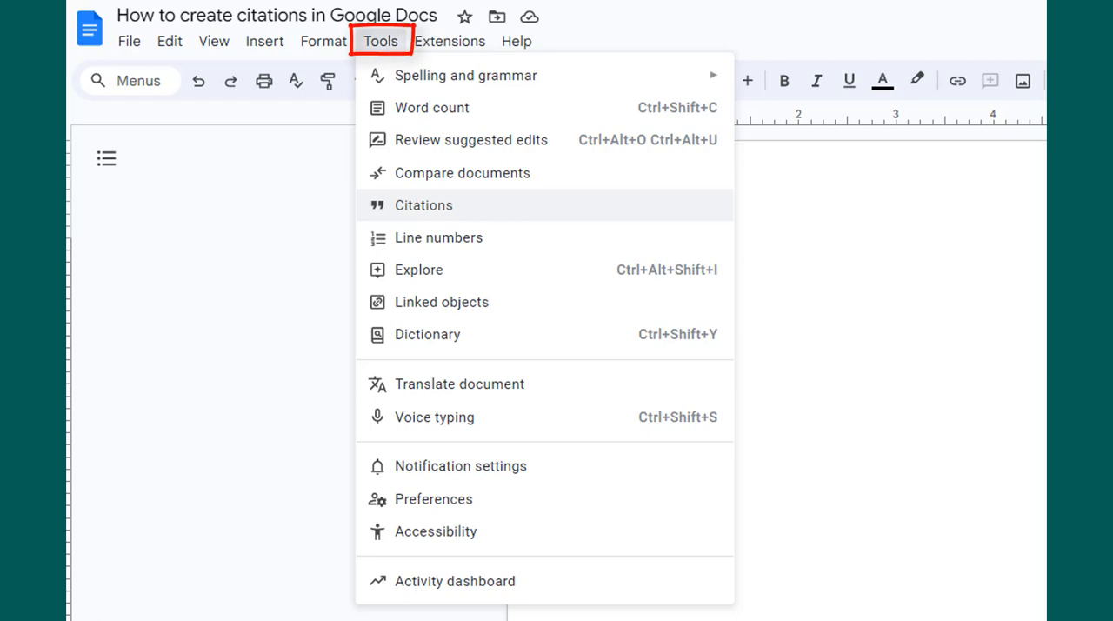
- Open the Citations sidebar from the Tools menu
click(424, 204)
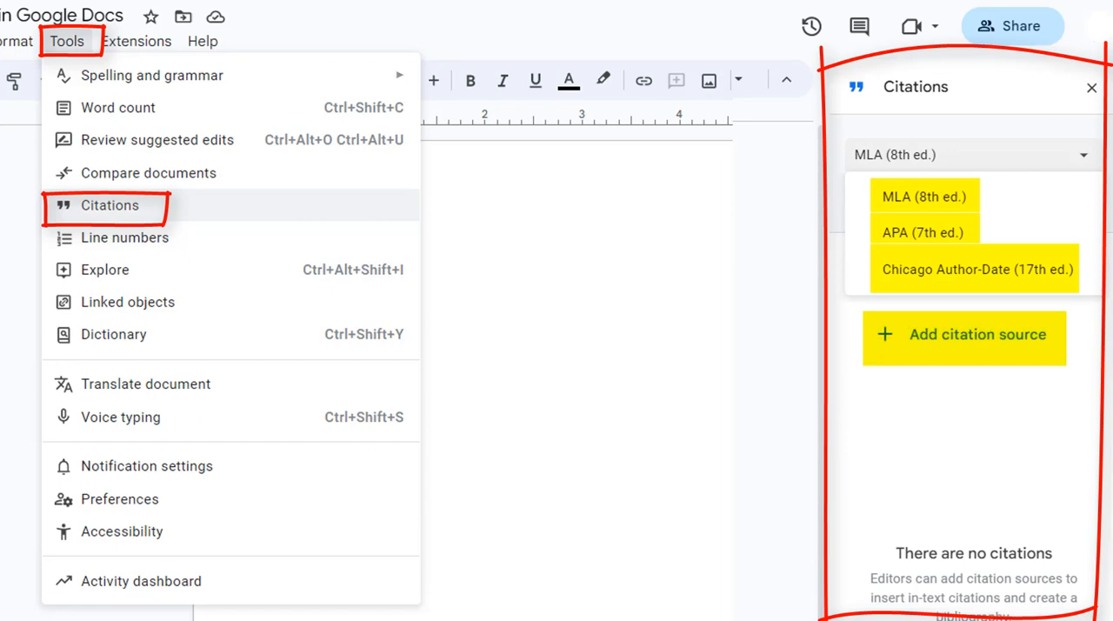
- Start a new citation source form with Book as the source type
click(964, 337)
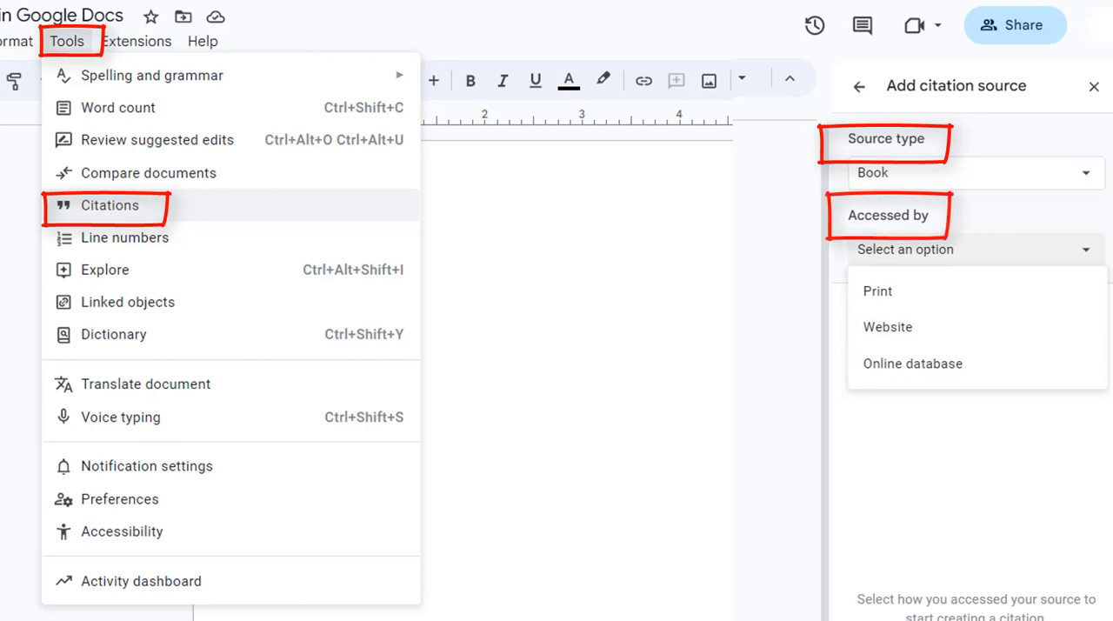
mouse_move(878, 290)
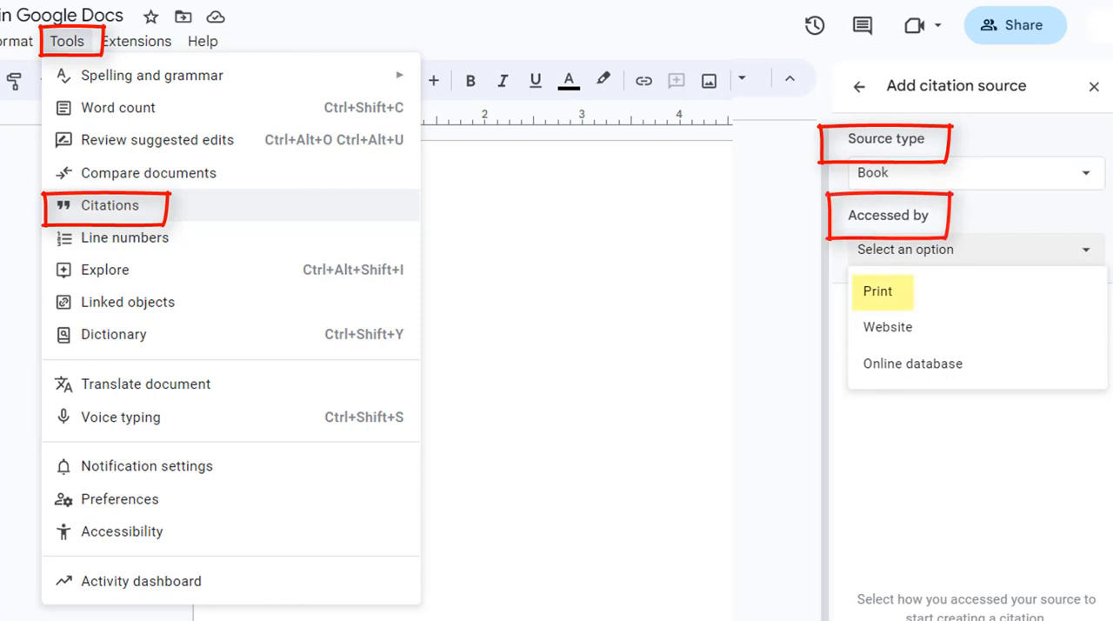
mouse_move(888, 326)
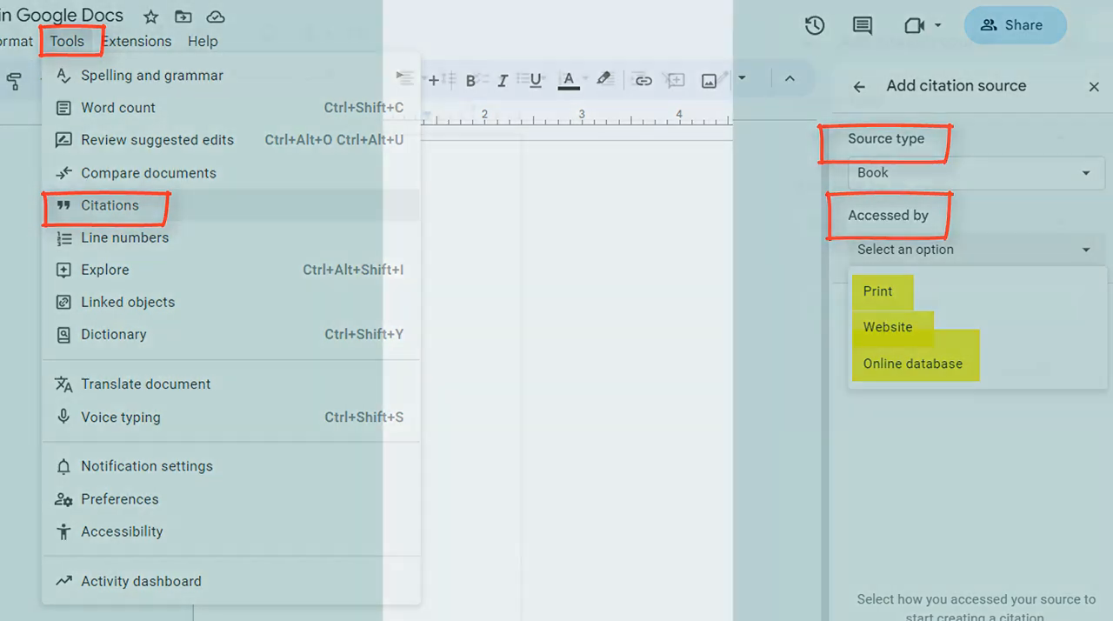
- Mark the book as accessed via online database and look up ISBN 1-5275-4446-X
click(912, 362)
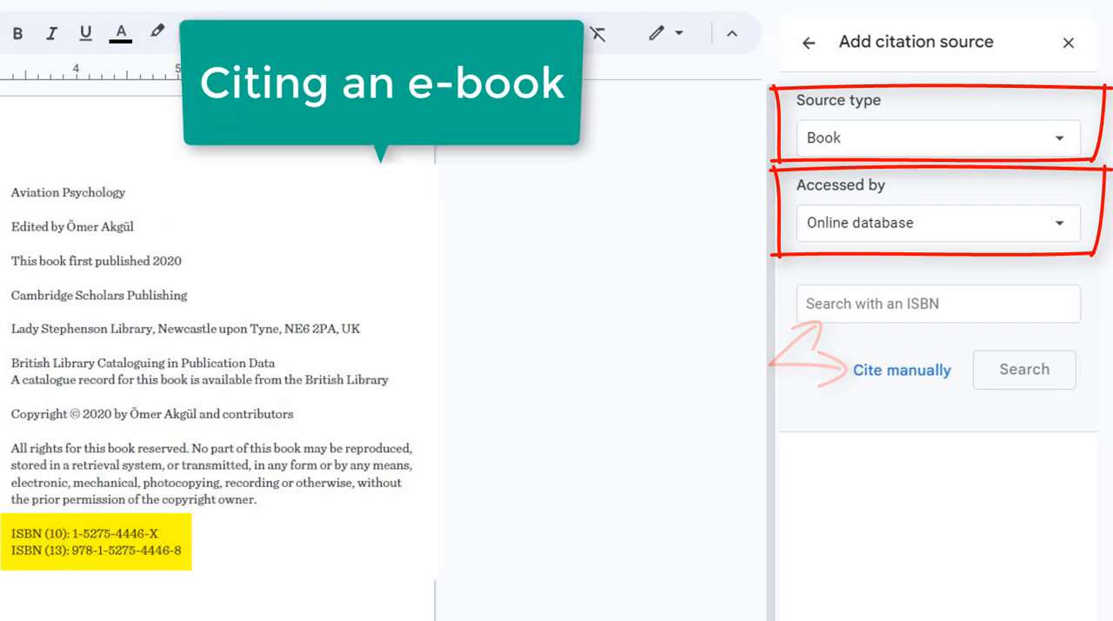
click(1024, 369)
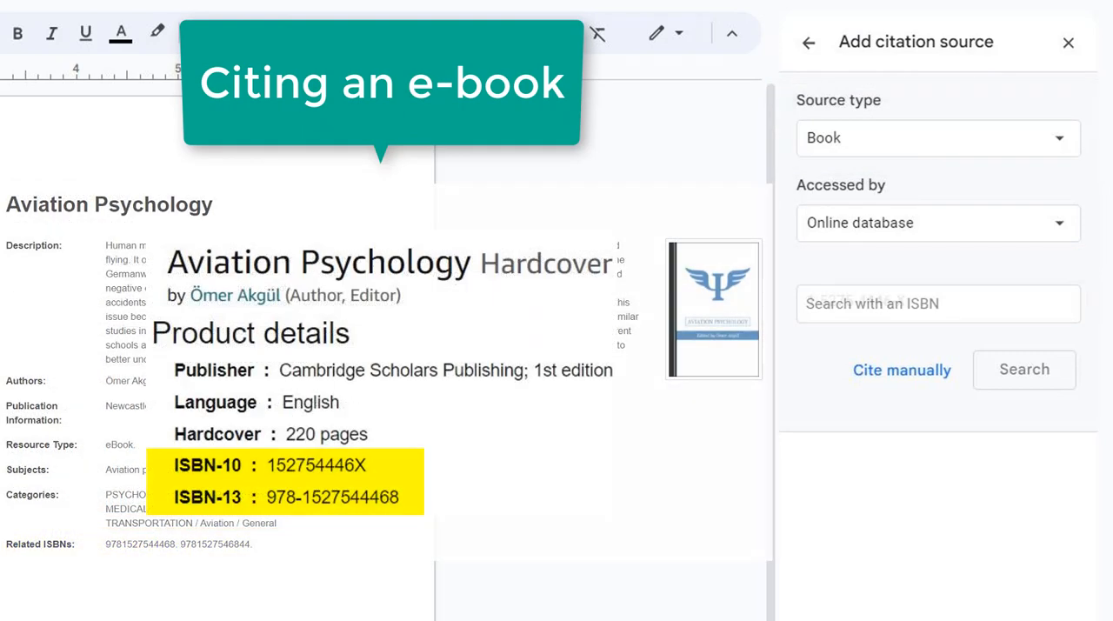
text(1-5275-4446-X)
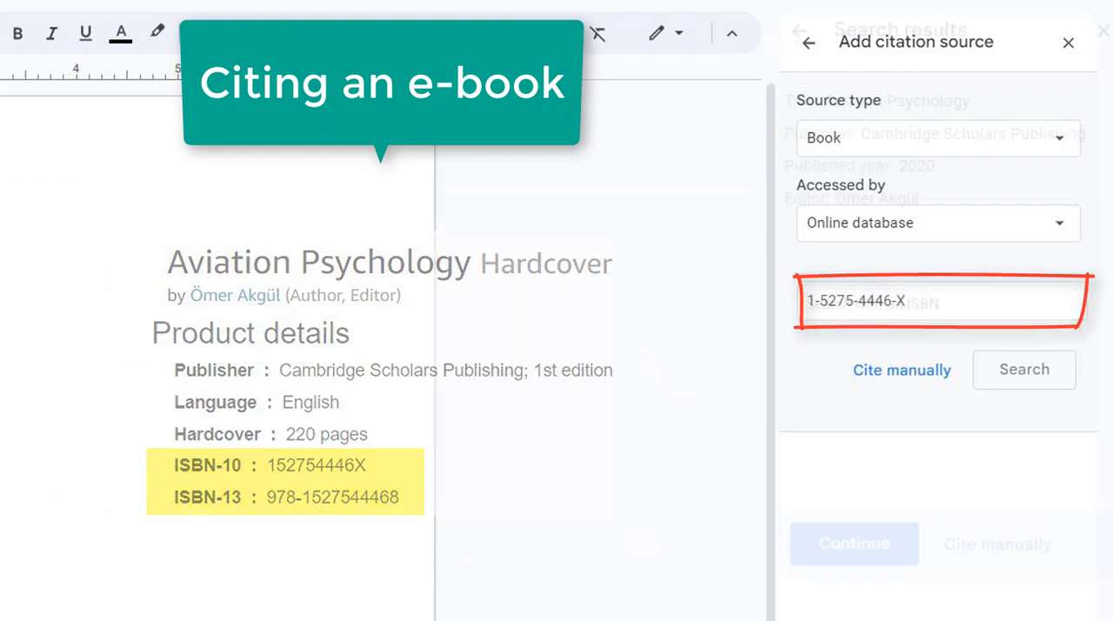
click(1024, 369)
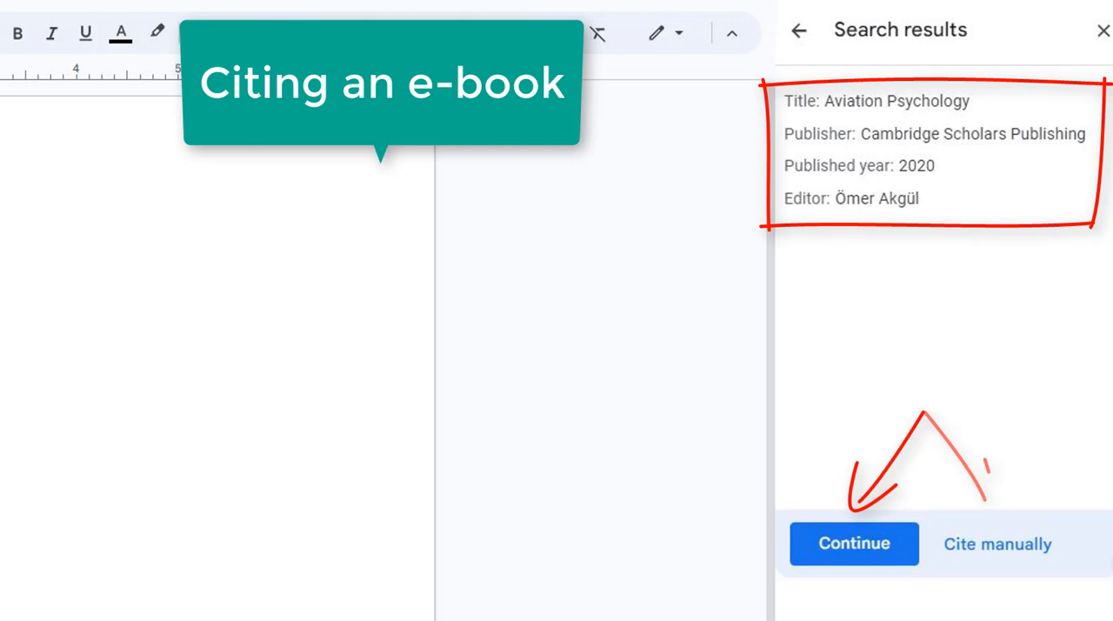
- Accept the found details and add Aviation Psychology as a citation source
click(854, 544)
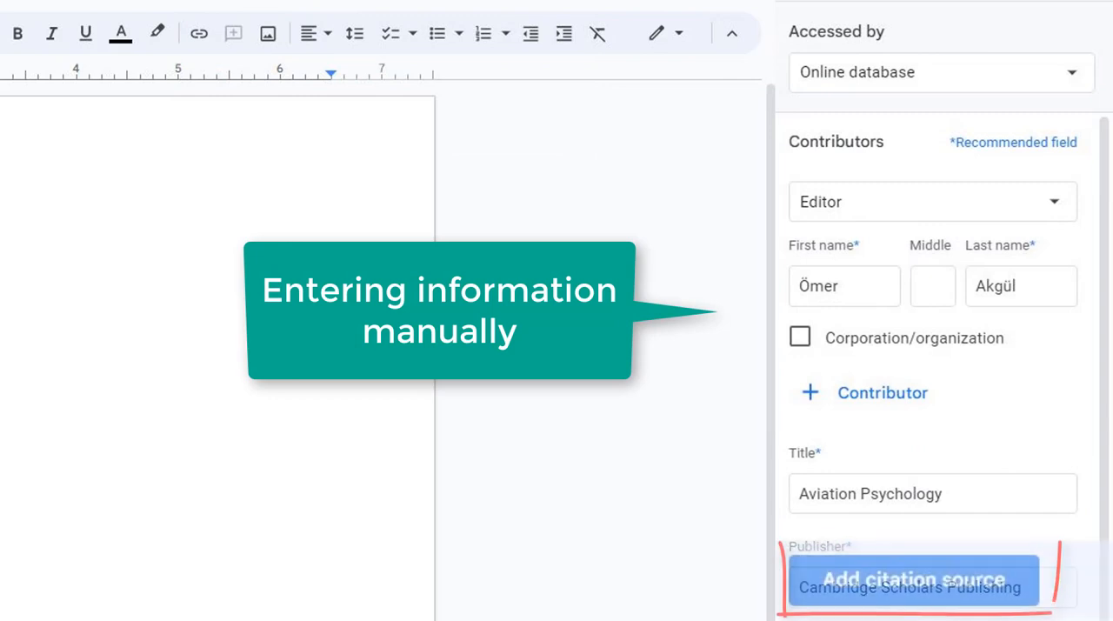
click(914, 579)
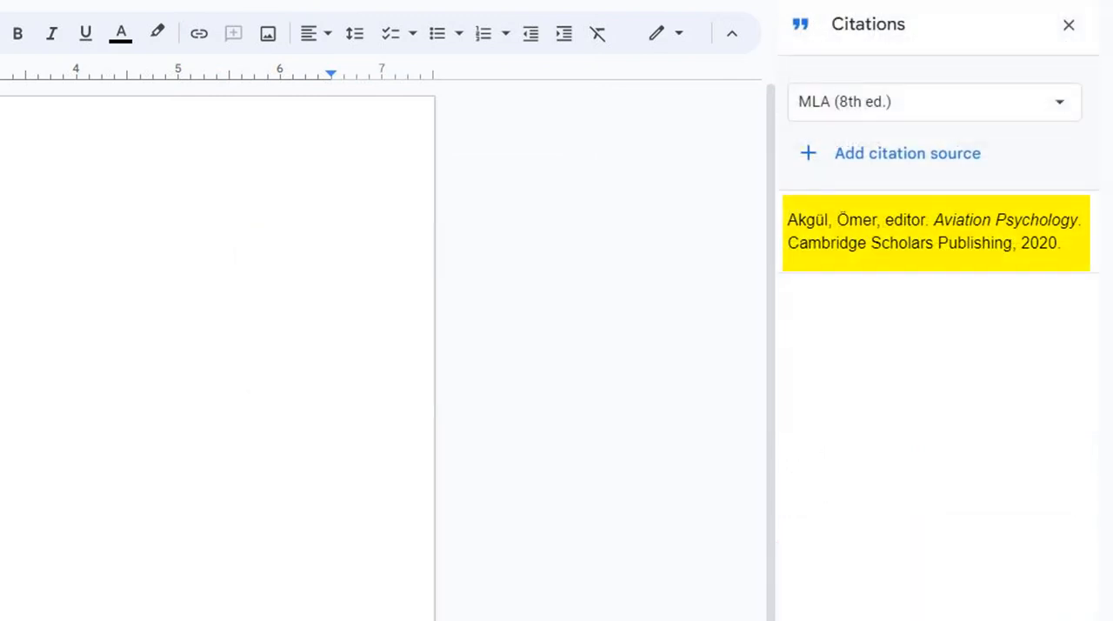
- Add the Journal of Dental Education article, pages 401-410, DOI 10.1002/jdd.12456
click(908, 153)
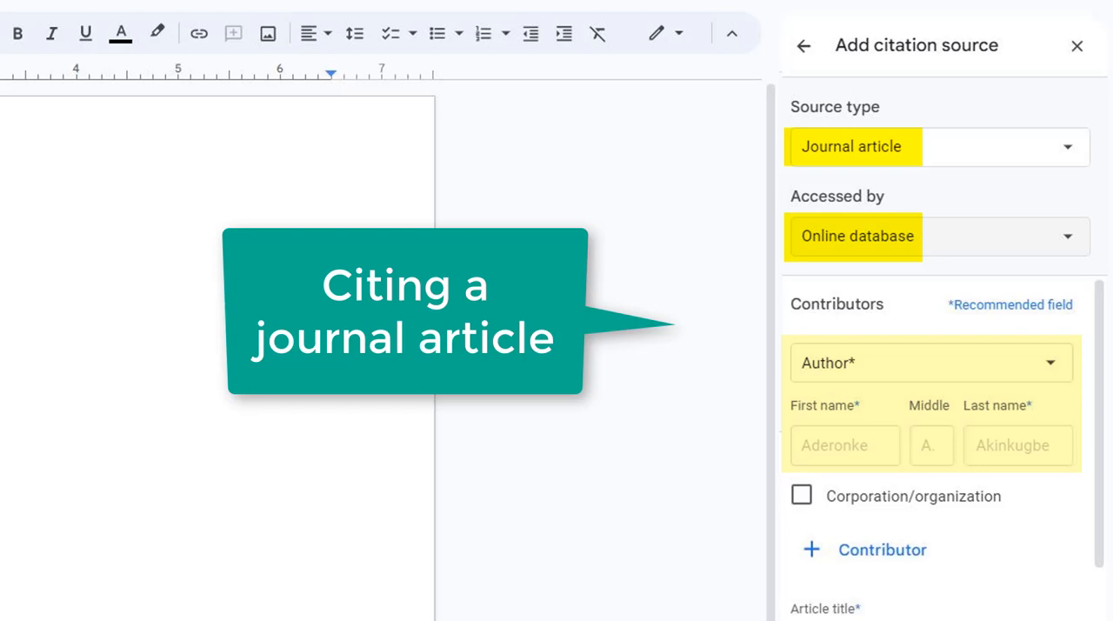
scroll(down, 3)
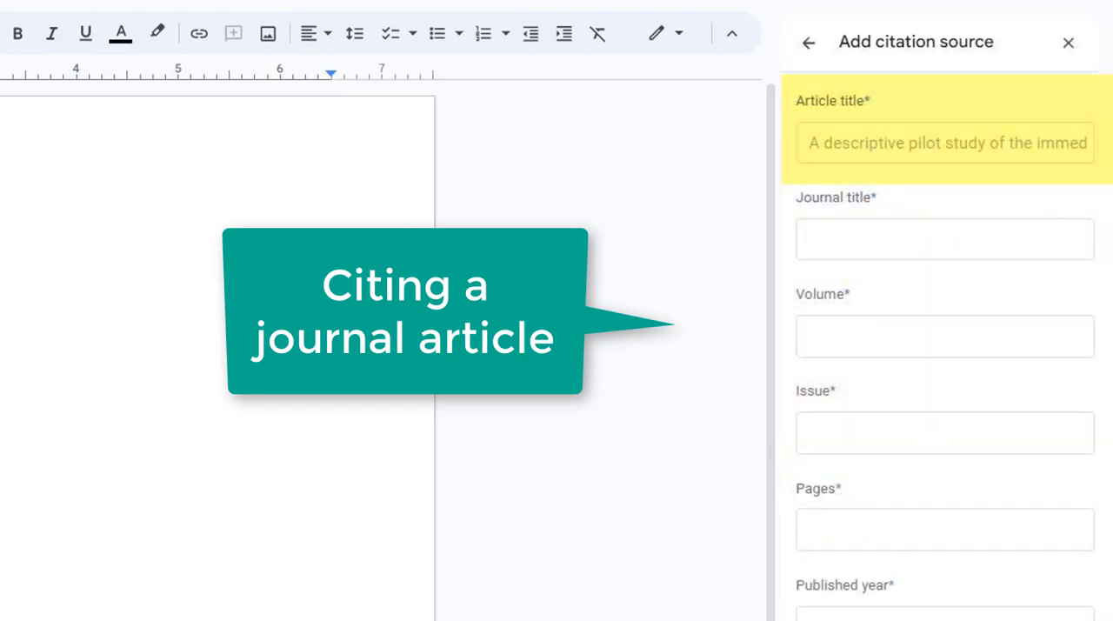
text(Journal of Dental Education)
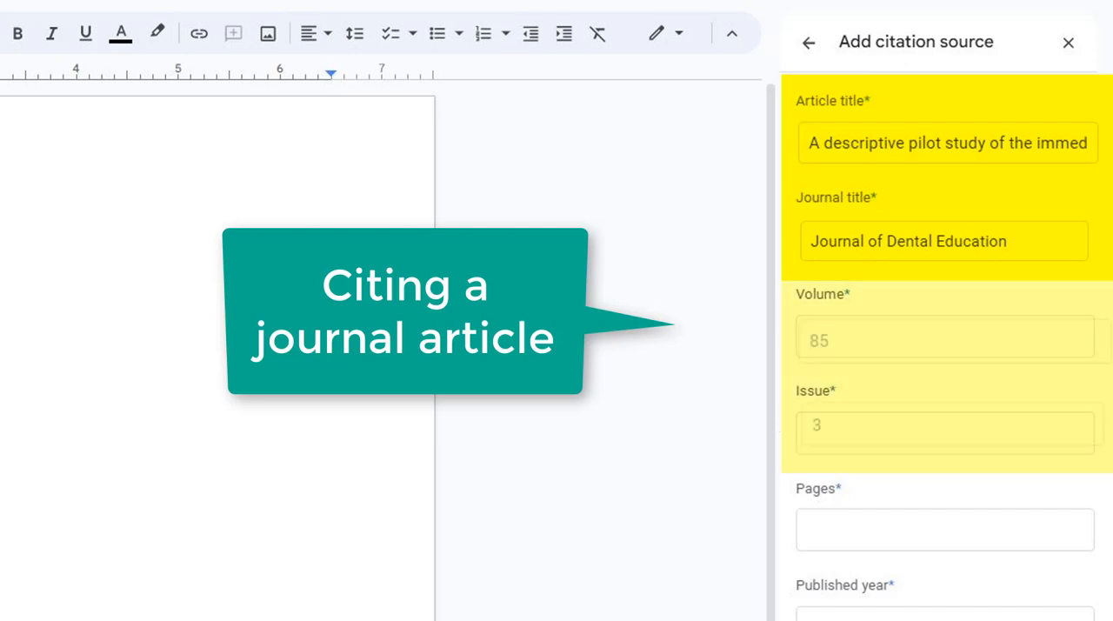
text(401-410)
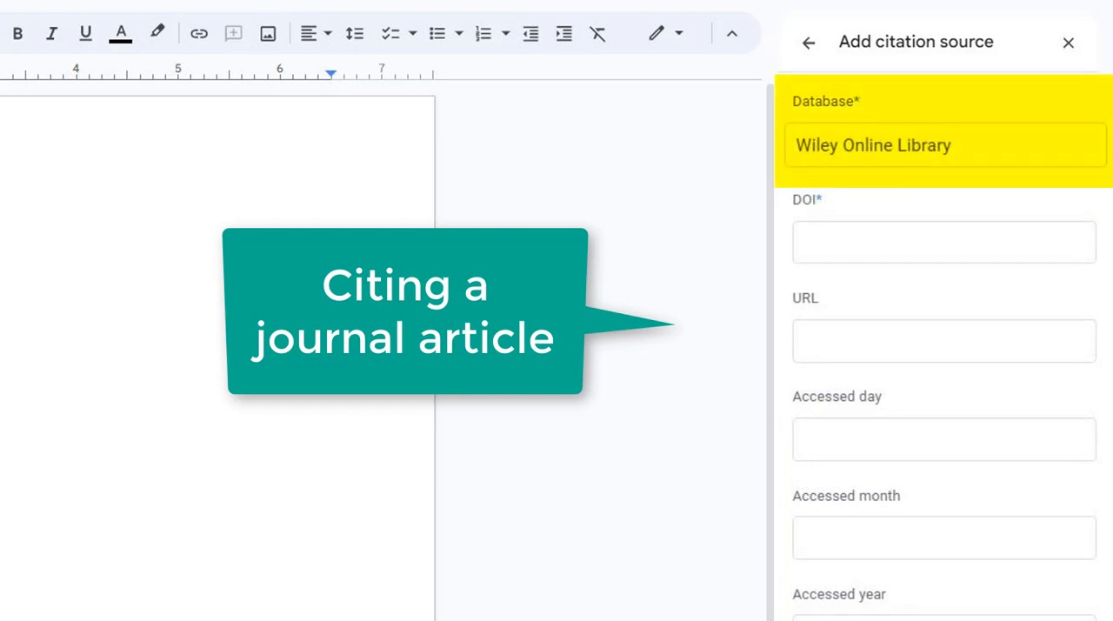
text(10.1002/jdd.12456)
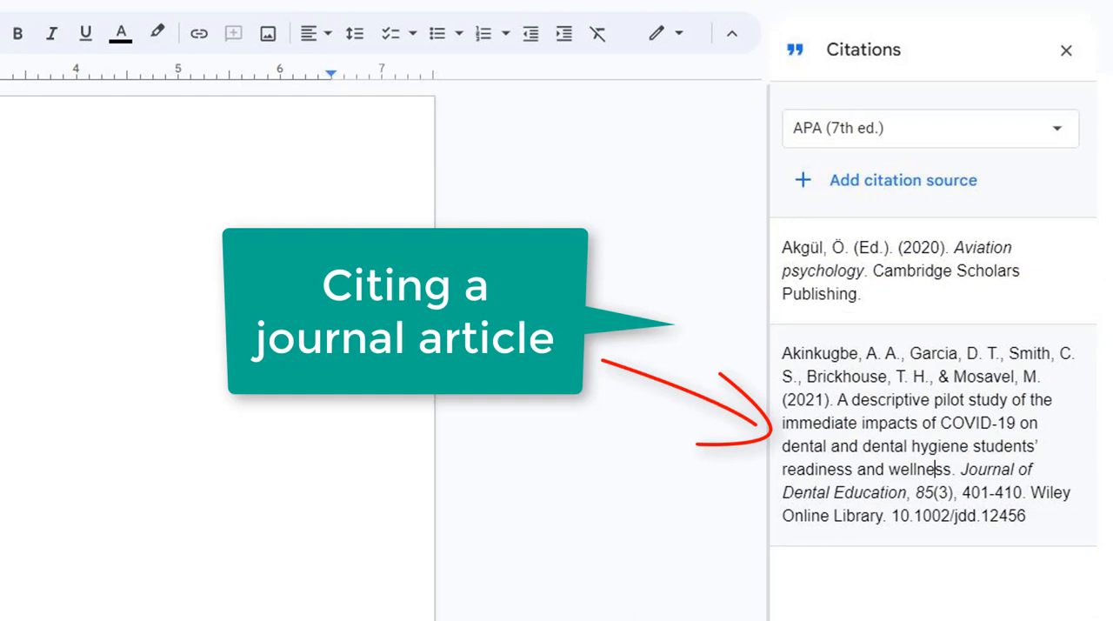
click(902, 180)
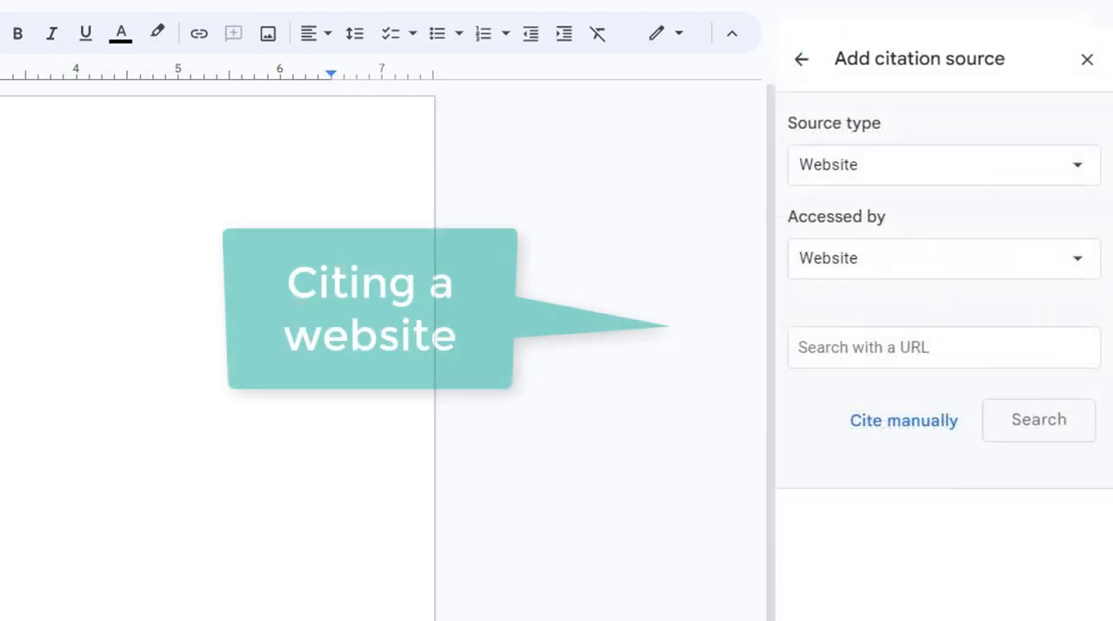
text(https://medlineplus.gov/asthma.html)
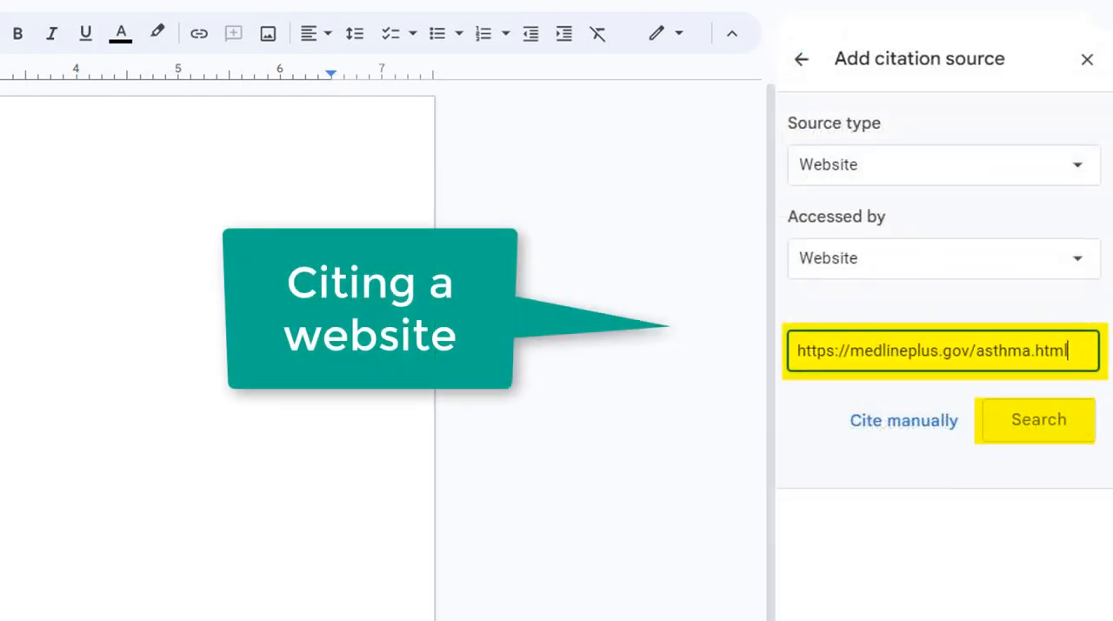
click(1036, 419)
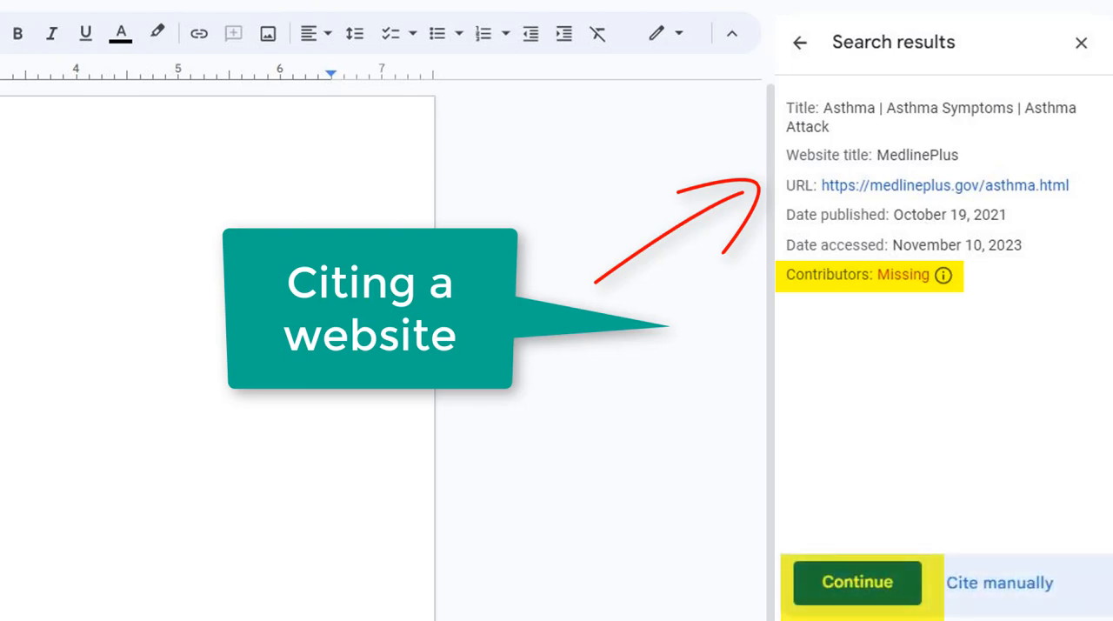
click(856, 582)
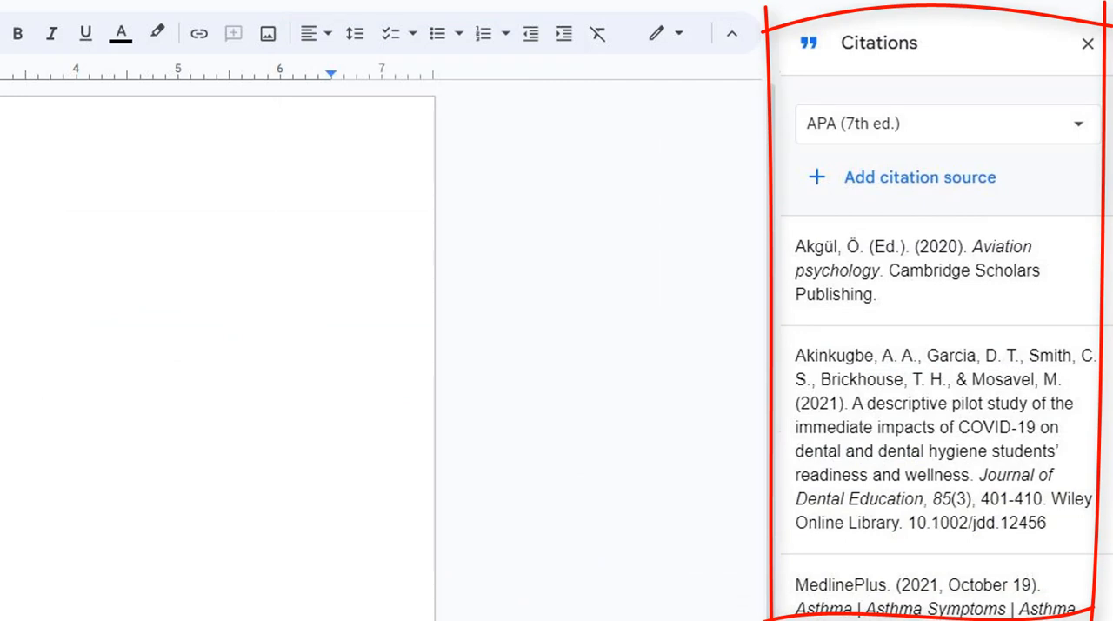
- Place the cursor in the document beside the COVID-19 dental student anxiety paragraph
click(304, 46)
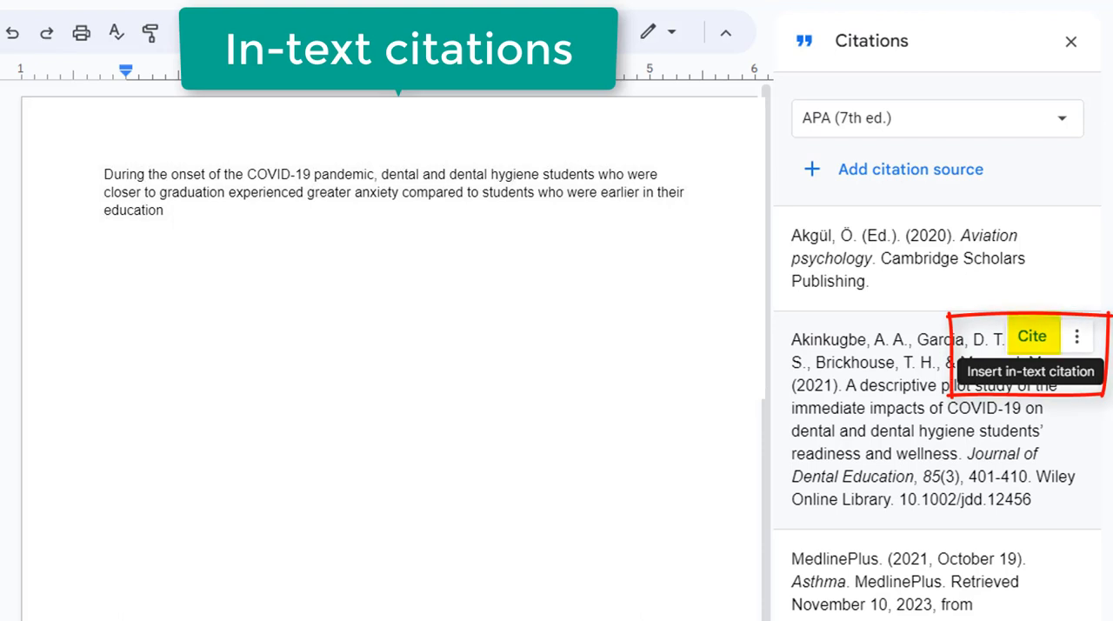
- Cite the journal article in text and insert the APA References list
click(1032, 336)
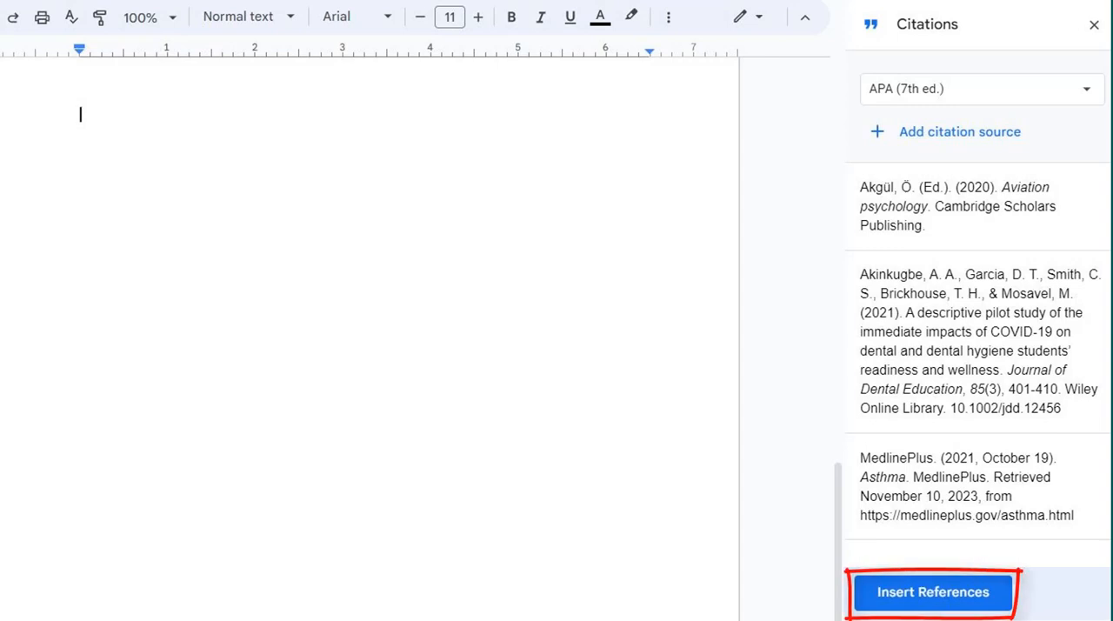
click(932, 591)
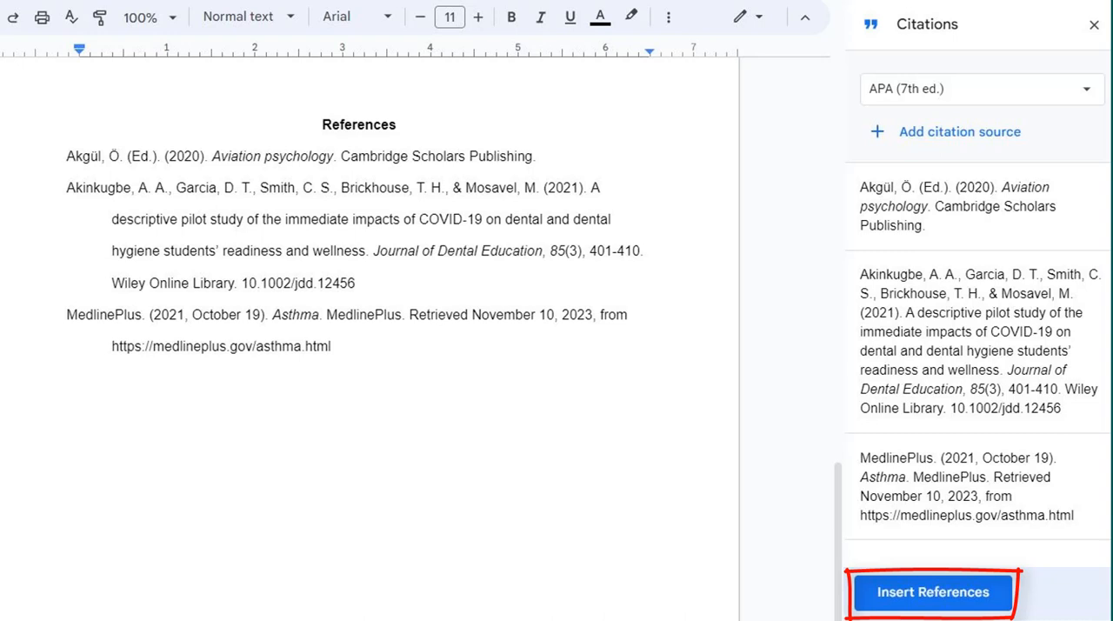